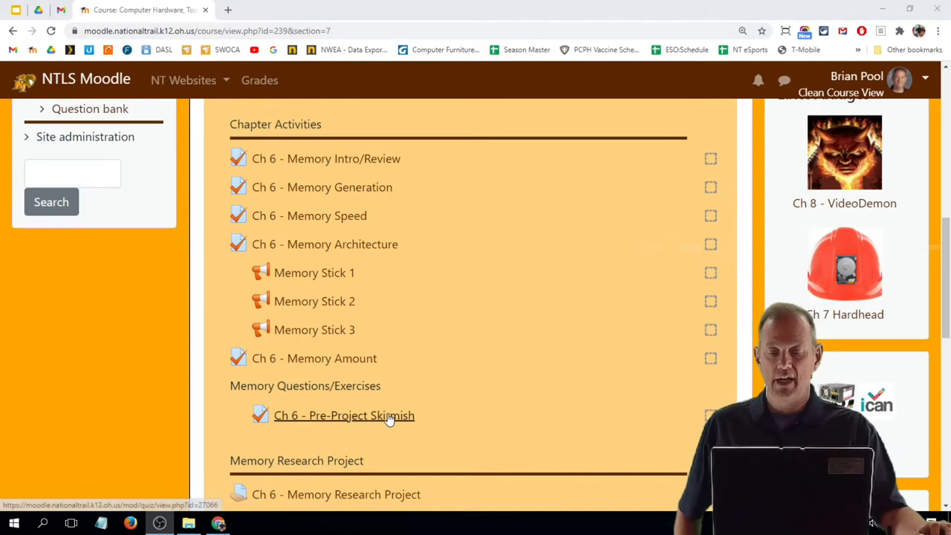
mouse_move(488, 375)
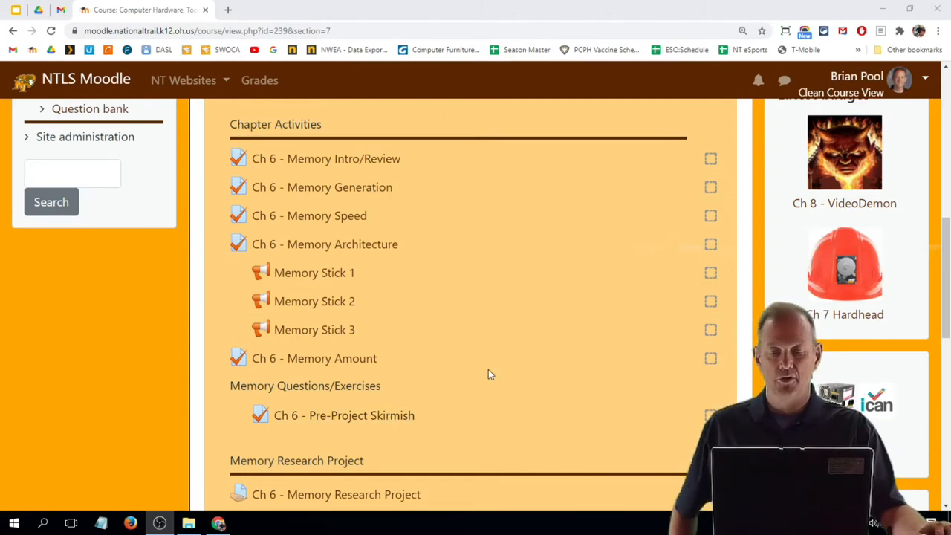
Step: Open the 'Choose Your Memory' activity to view its Fastest, Cheapest, Home, Business and Gamer options
scroll("down", 3)
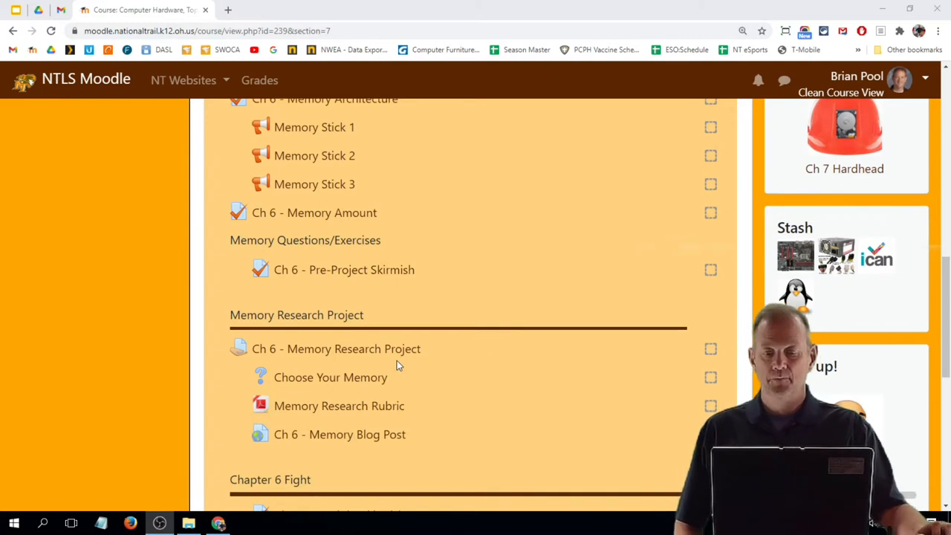
mouse_move(330, 377)
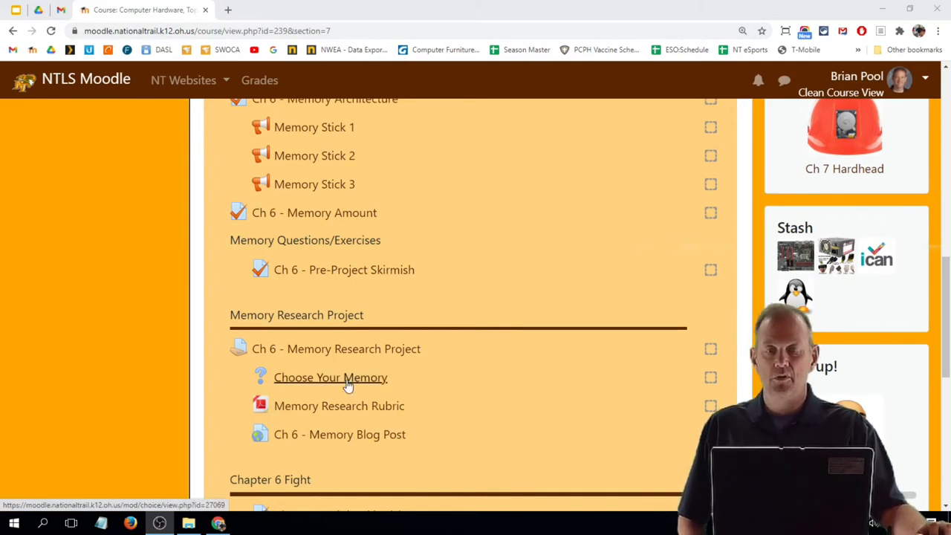
left_click(330, 377)
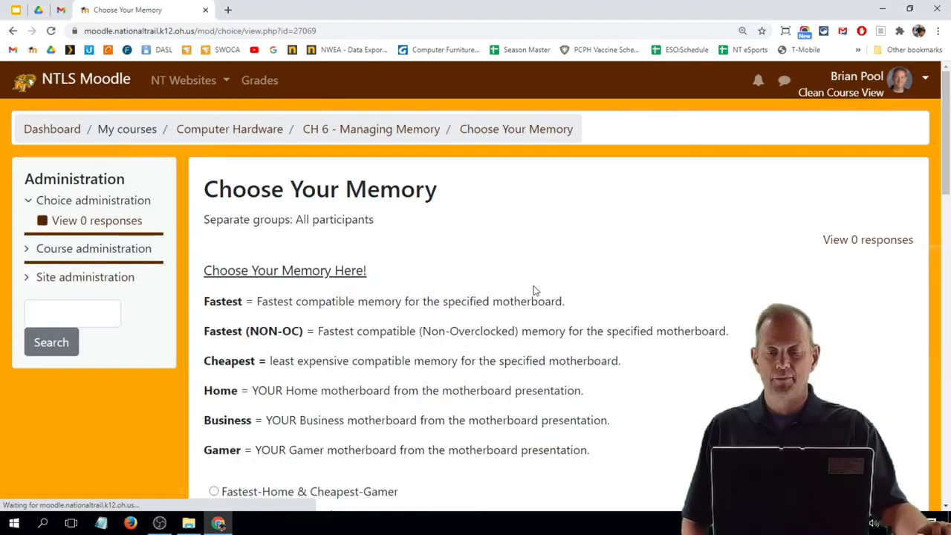
scroll("down", 3)
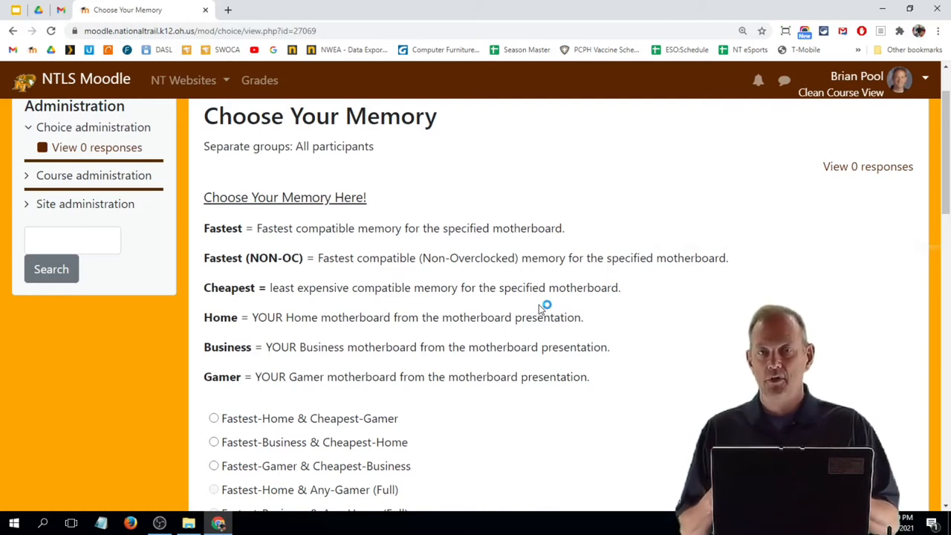
mouse_move(541, 308)
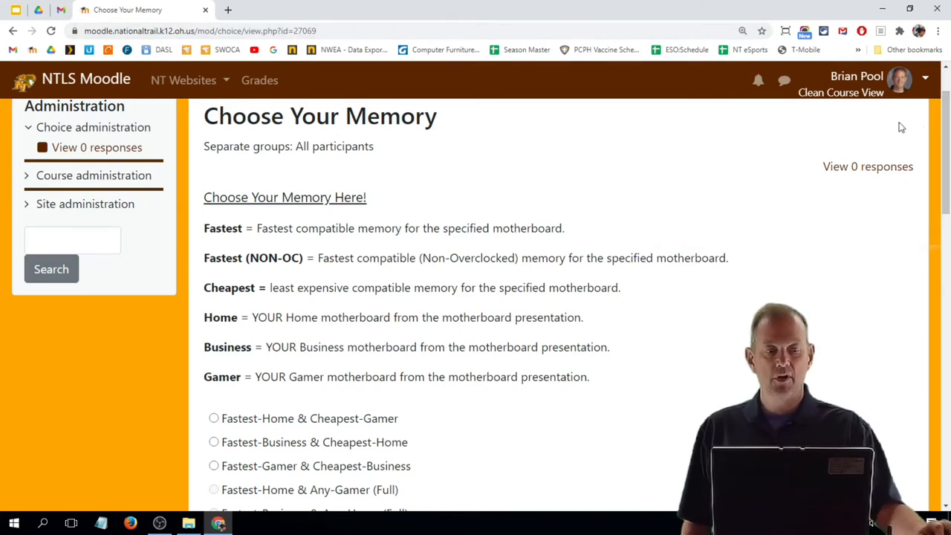
scroll("down", 3)
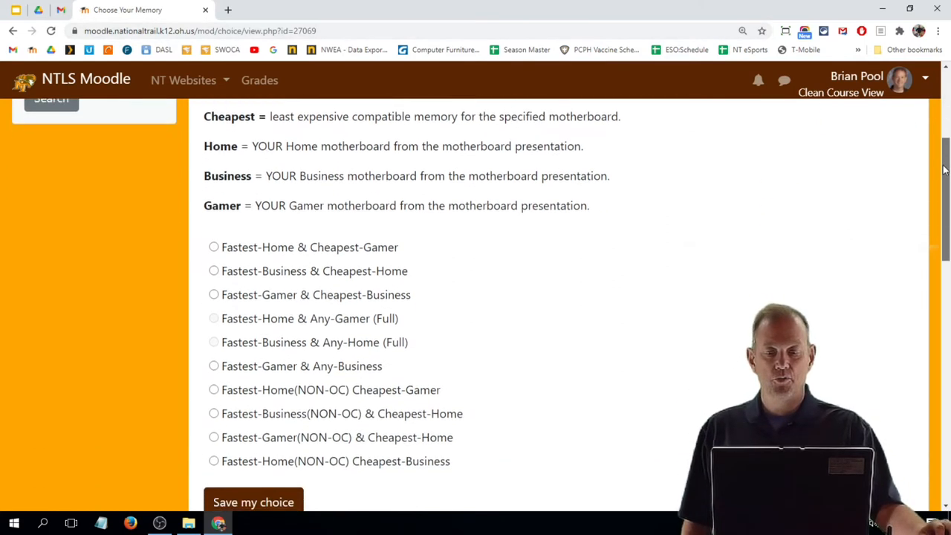
scroll("down", 3)
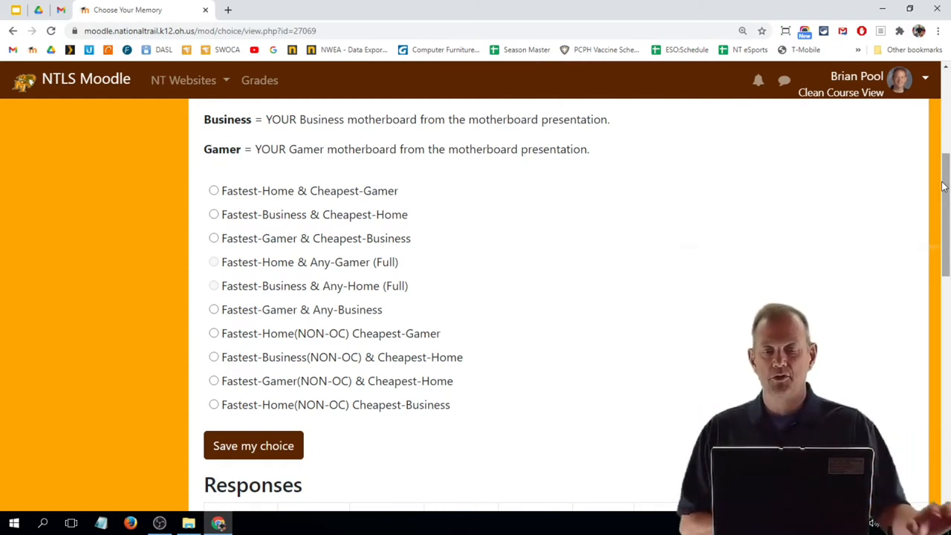
Step: Scroll through the Ch 6 Memory Research Project guidelines and manufacturer list
scroll("up", 3)
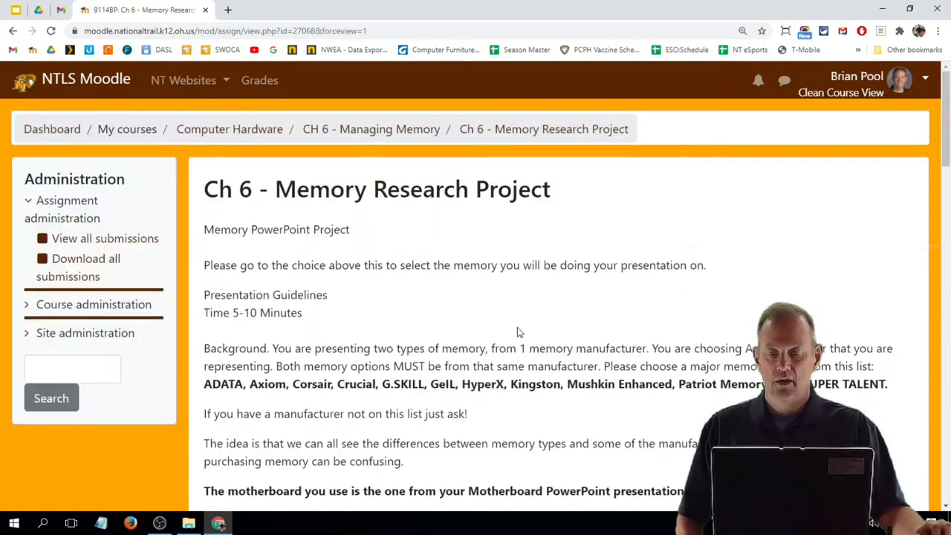
scroll("down", 3)
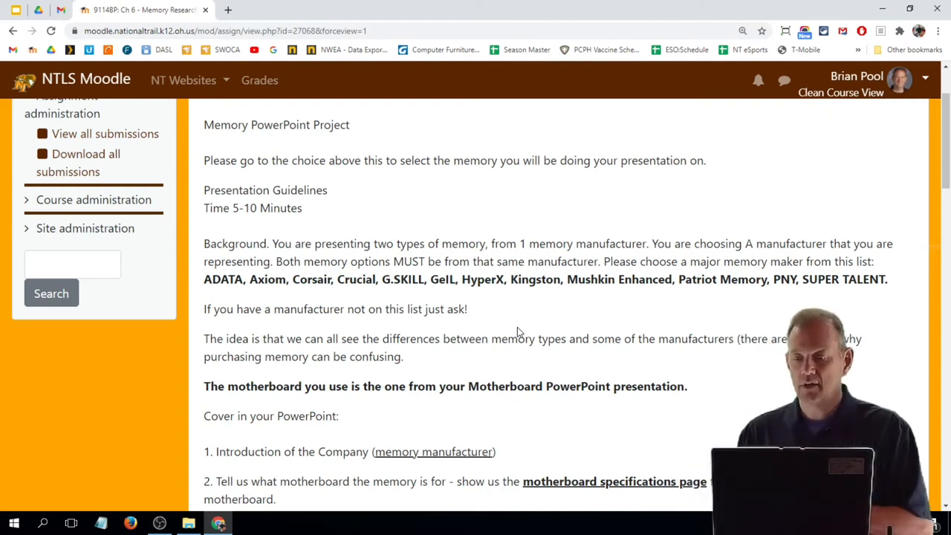
mouse_move(425, 303)
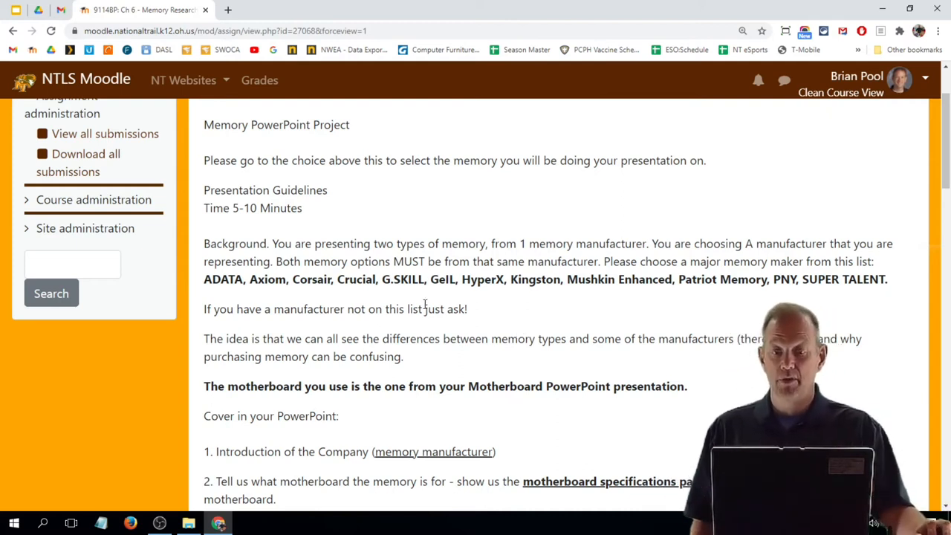
scroll("down", 3)
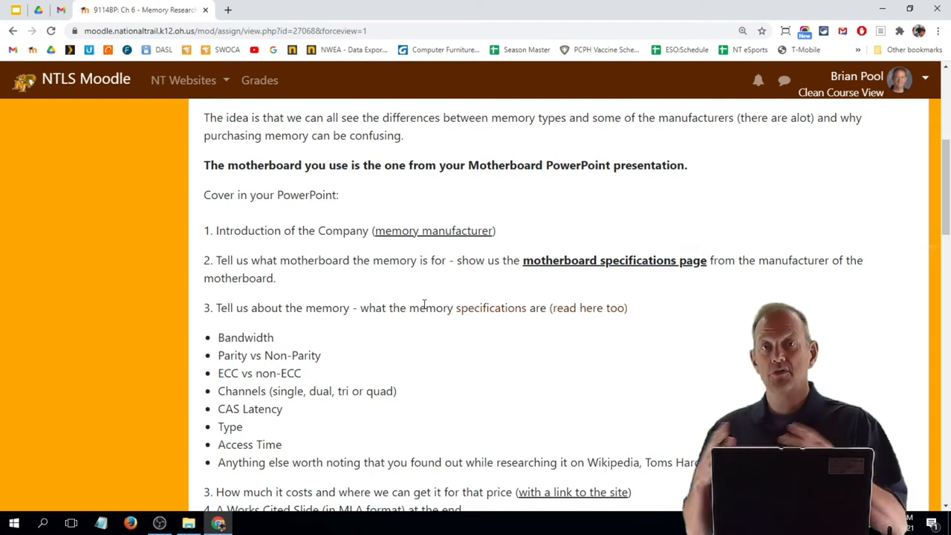
mouse_move(397, 290)
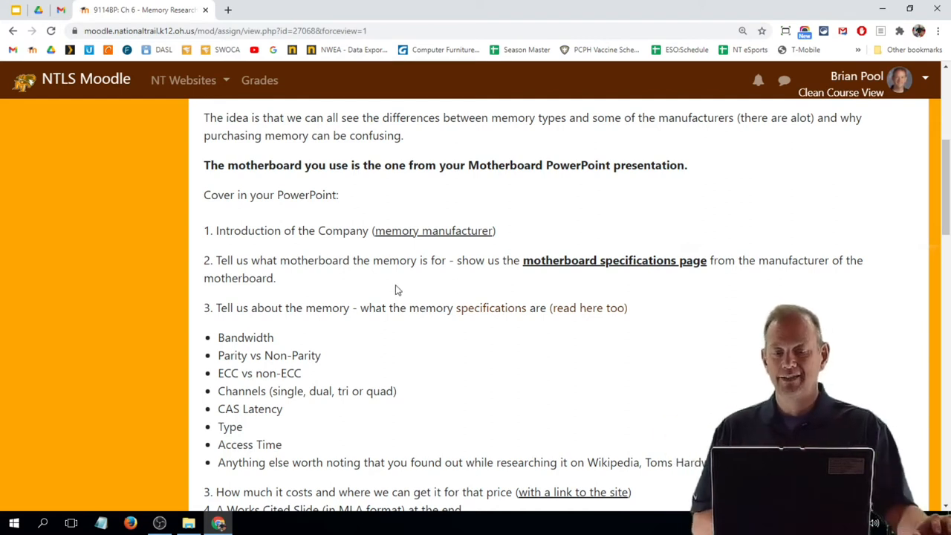
scroll("down", 3)
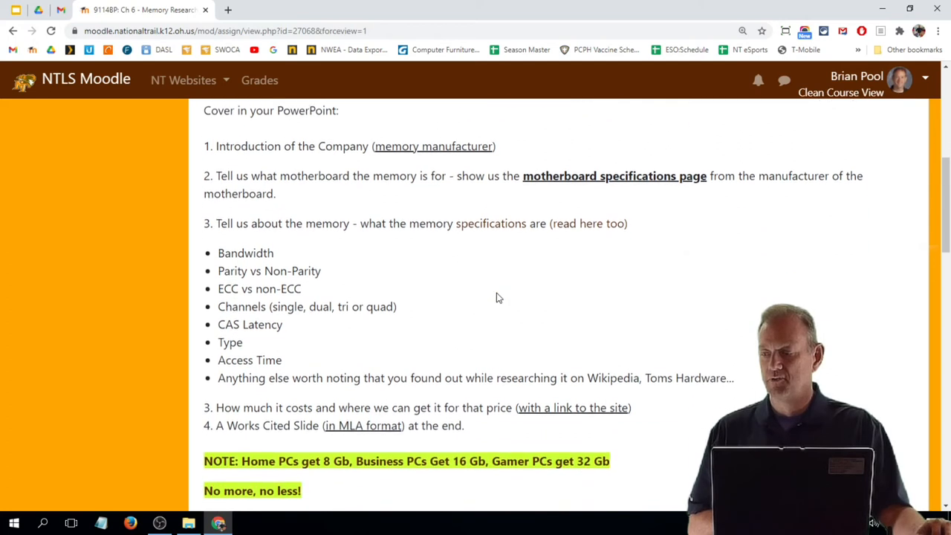
scroll("down", 3)
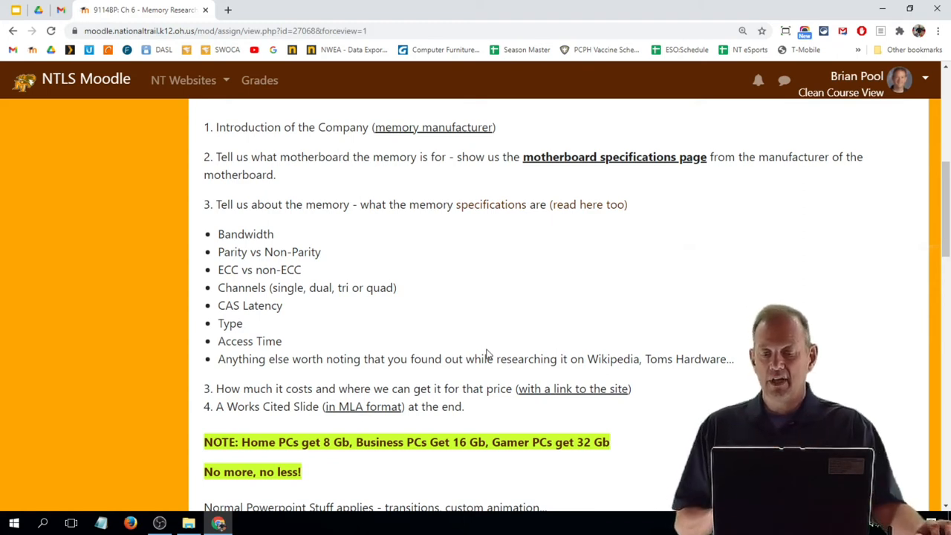
scroll("down", 3)
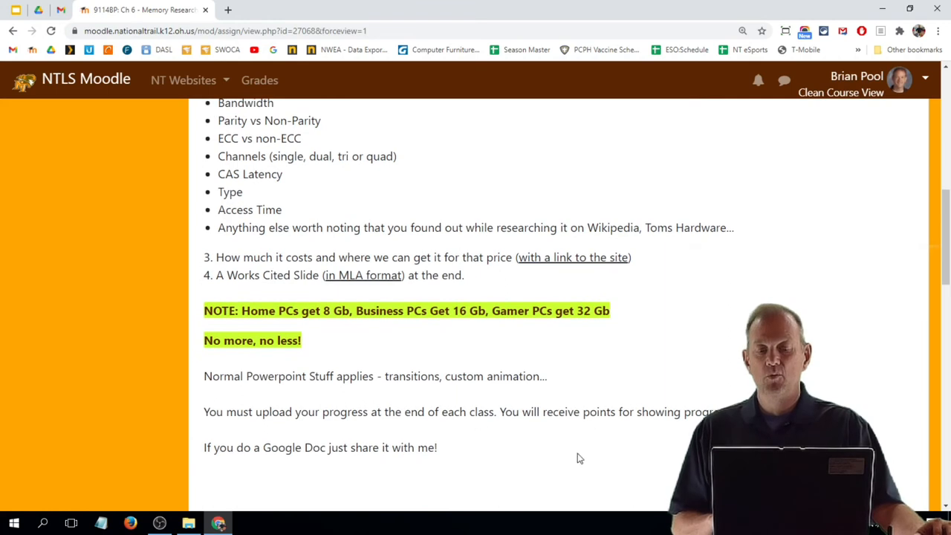
mouse_move(520, 357)
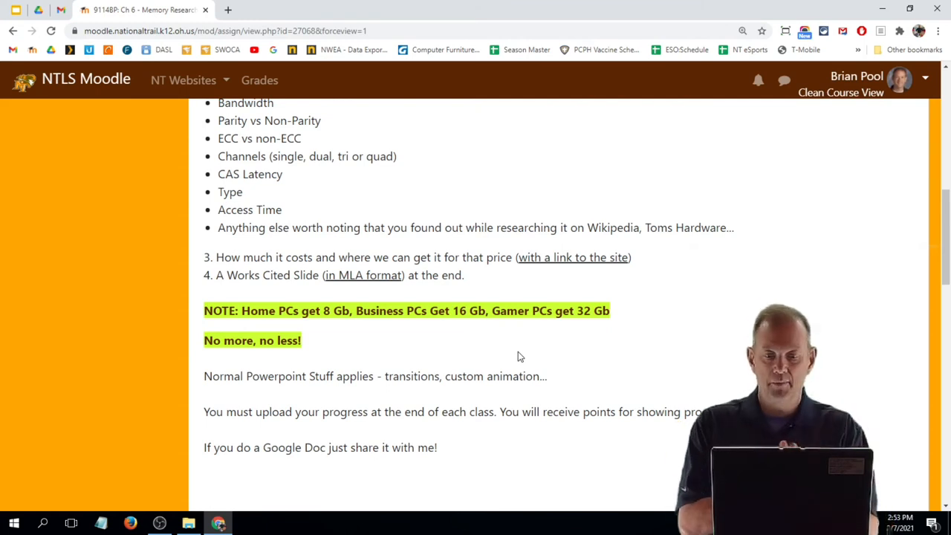
mouse_move(491, 327)
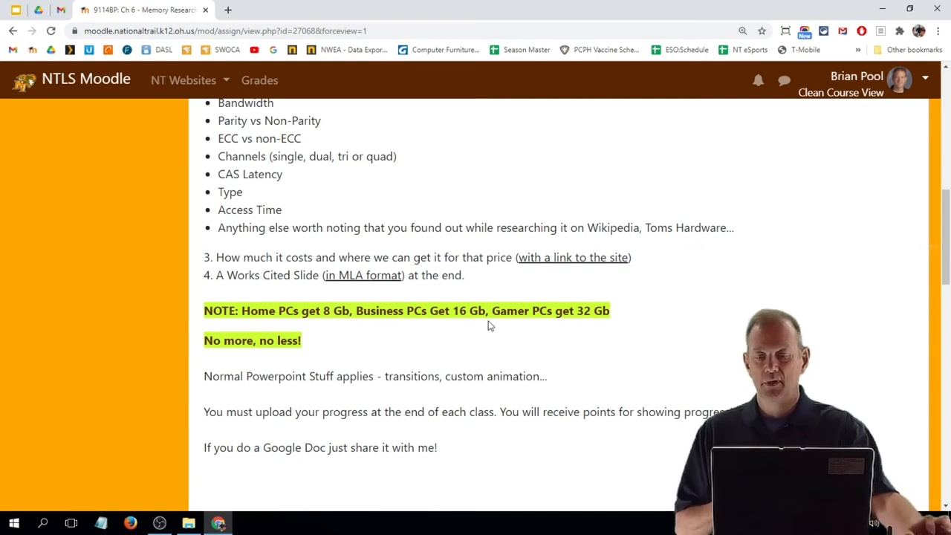
mouse_move(558, 336)
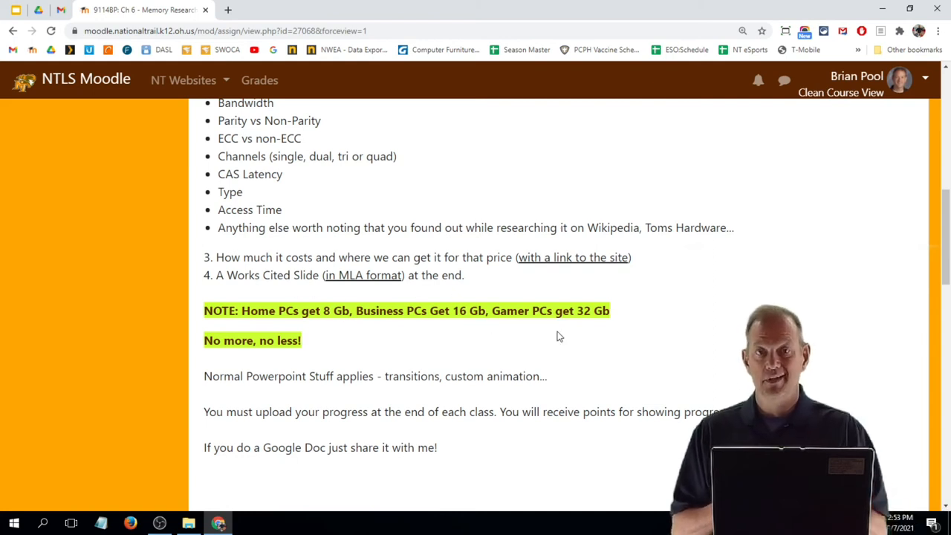